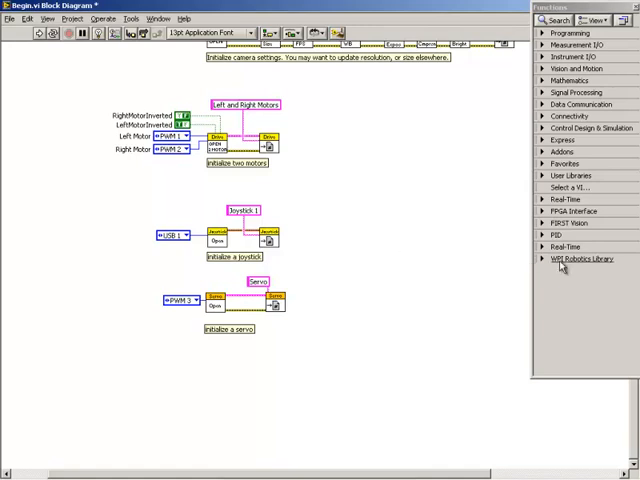
Step: Expand WPI Robotics Library and open the DigitalInput functions subpalette
left_click(583, 259)
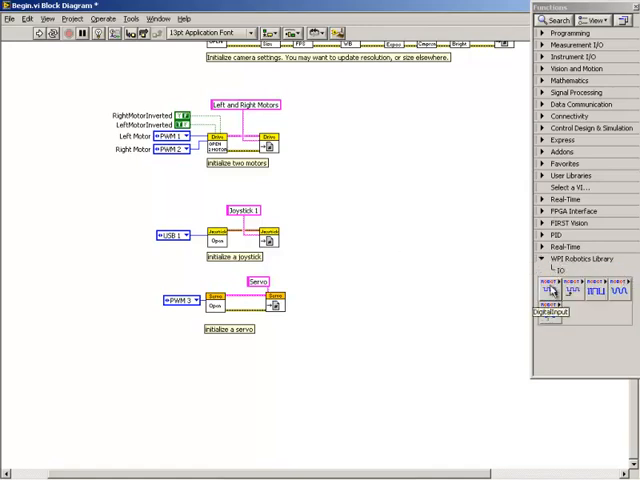
left_click(549, 289)
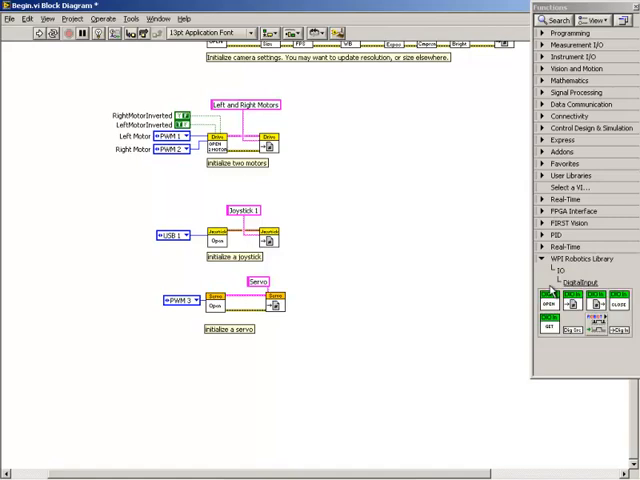
mouse_move(553, 291)
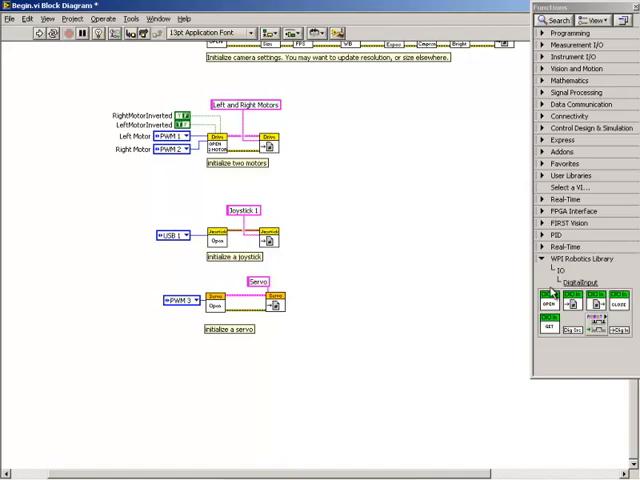
mouse_move(215, 383)
type("Digital Input")
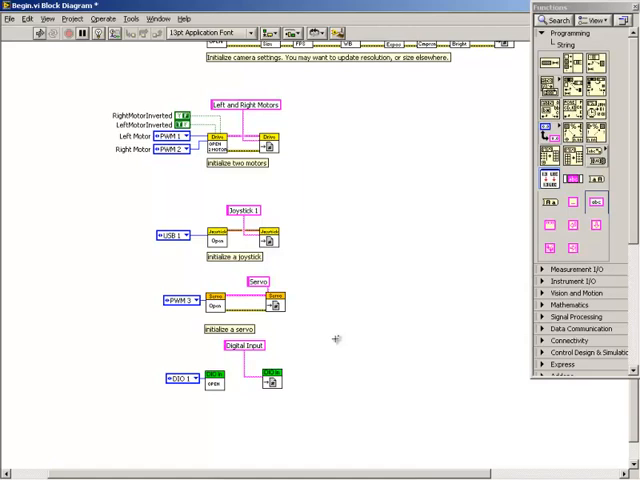
mouse_move(231, 372)
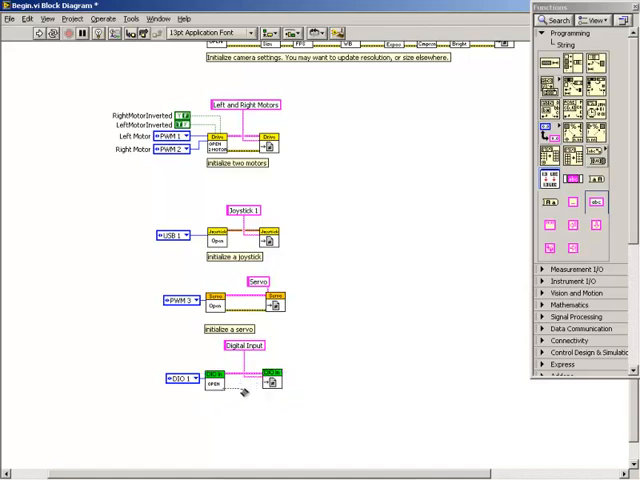
mouse_move(265, 383)
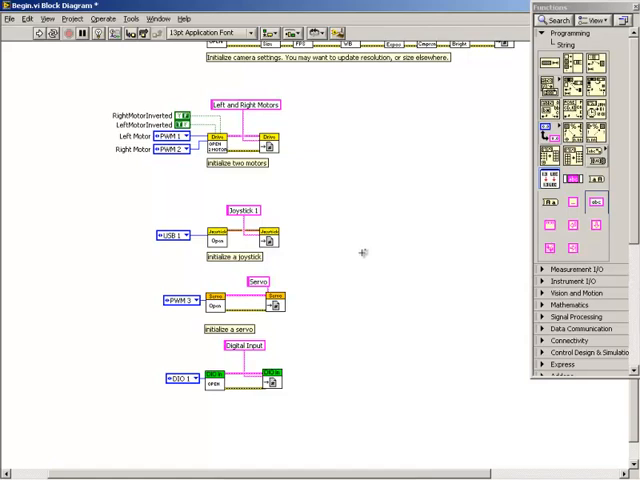
mouse_move(335, 10)
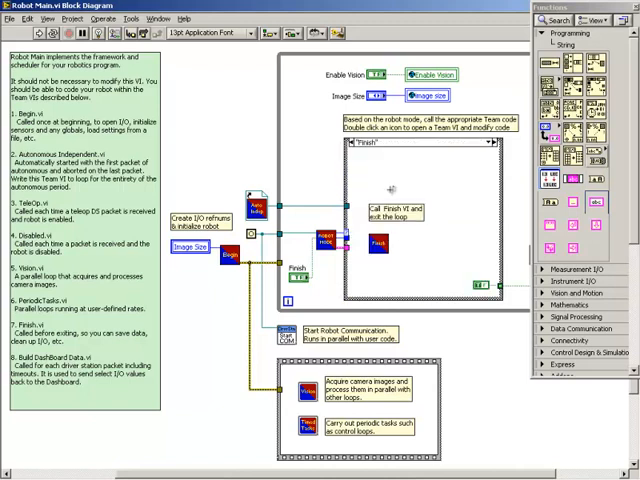
Step: Open Finish.vi from the Finish case of Robot Main's mode structure
double_click(383, 240)
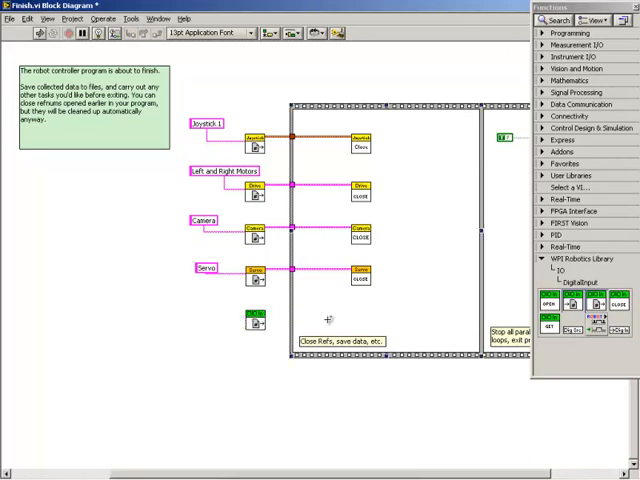
mouse_move(618, 305)
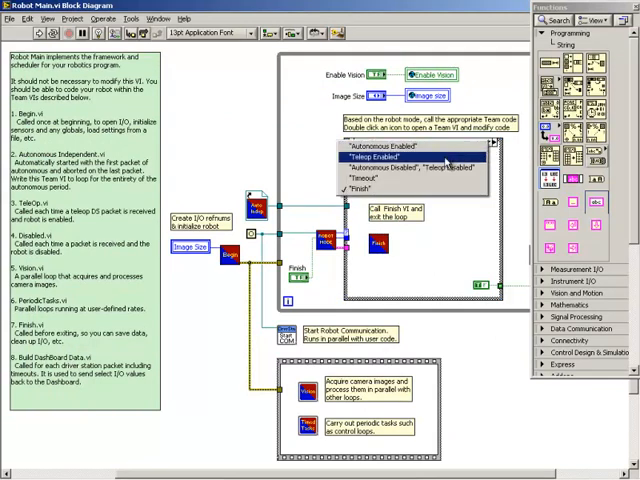
Step: Show Robot Main's Teleop Enabled case and open Teleop.vi's block diagram
left_click(407, 160)
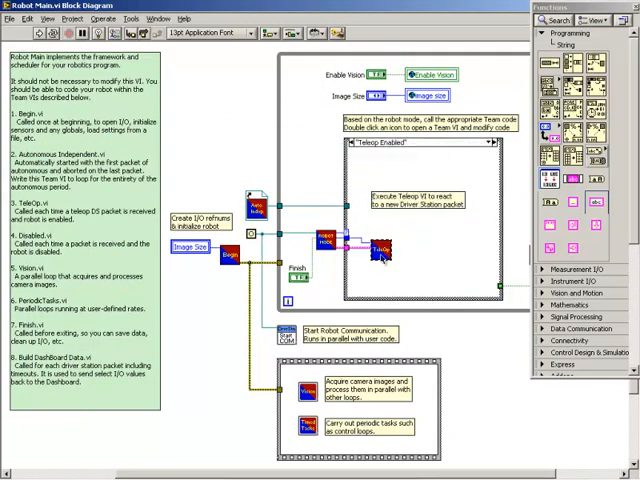
double_click(380, 248)
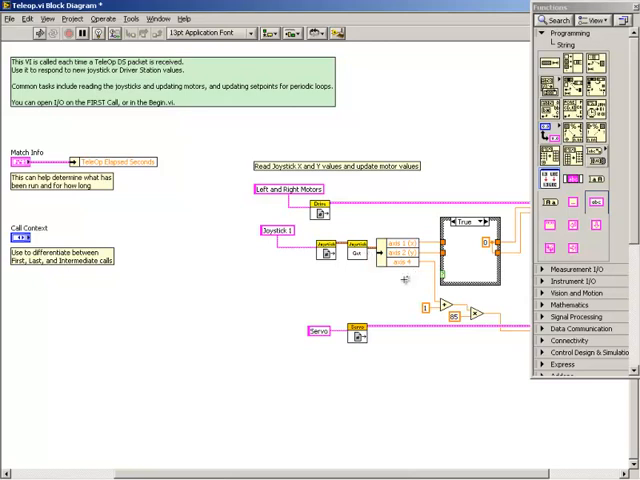
mouse_move(402, 278)
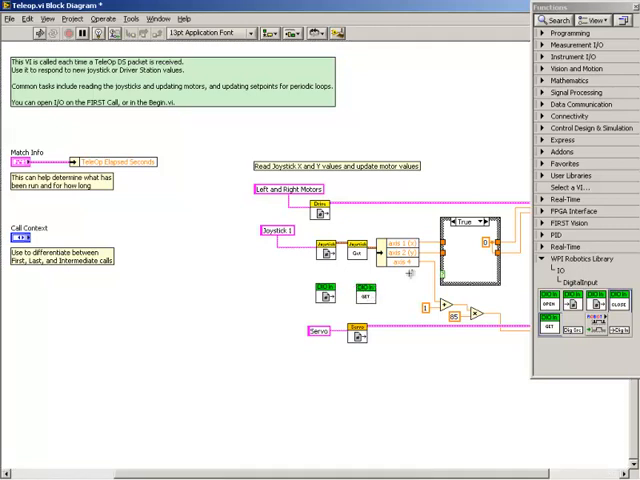
Step: Wire the DigitalInput Get value to the motor case structure's selector
left_click(567, 33)
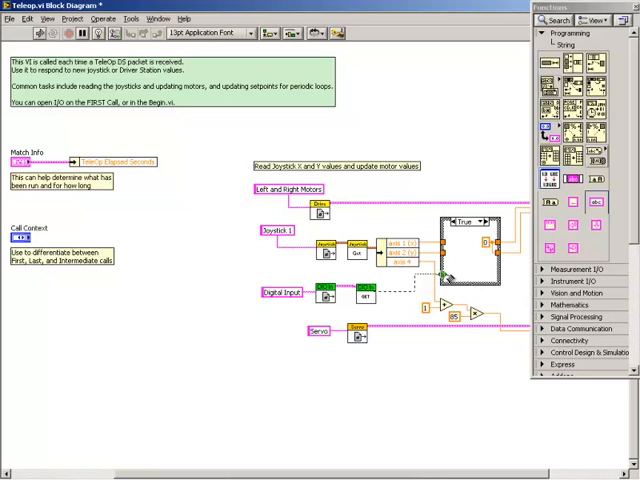
mouse_move(448, 278)
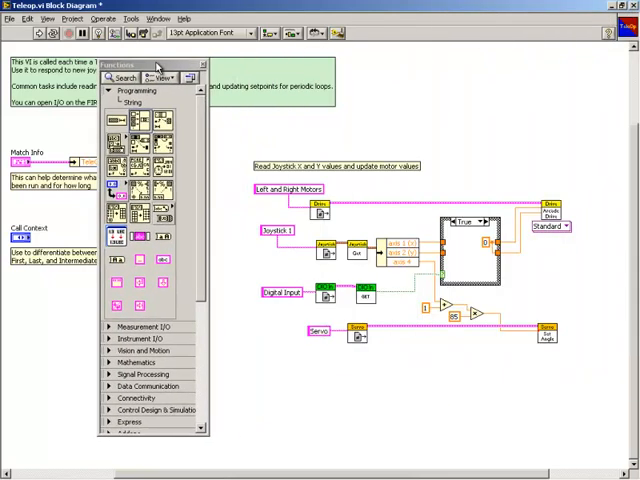
mouse_move(458, 186)
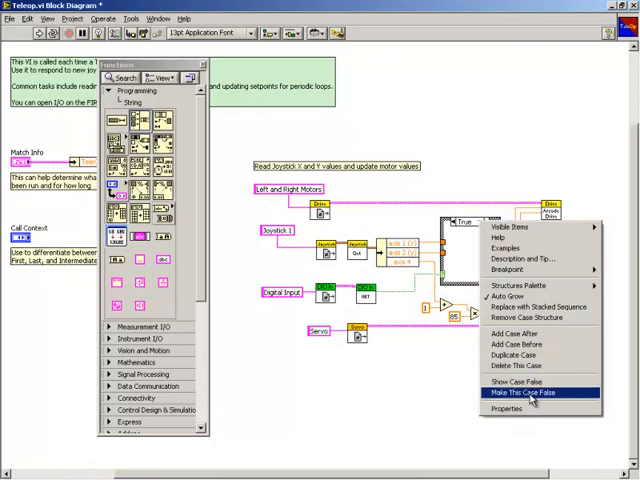
Step: Make the motor-driving case the False case of the case structure
left_click(524, 392)
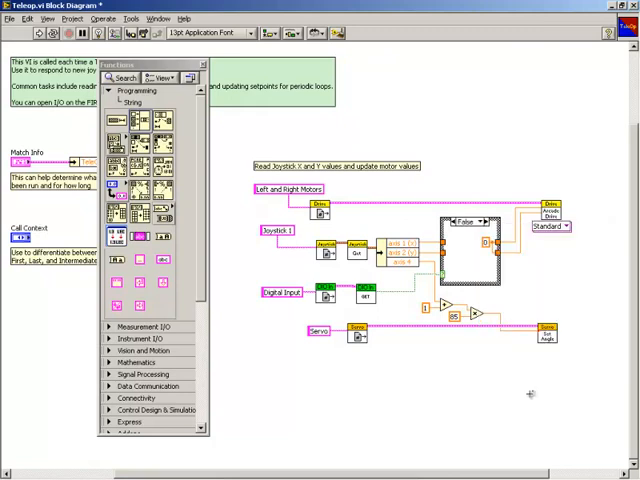